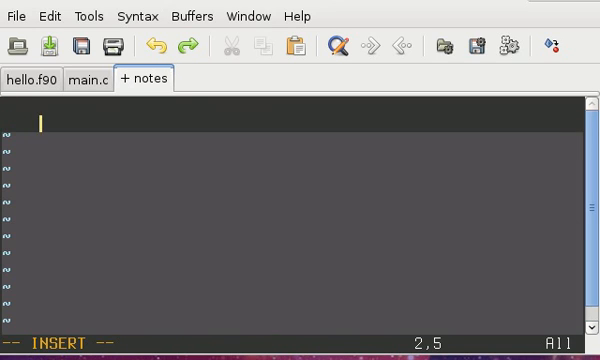
# - Write '(1) How to call a Fortran function from C' and begin question (2) on compiling
pyautogui.write('(1)')
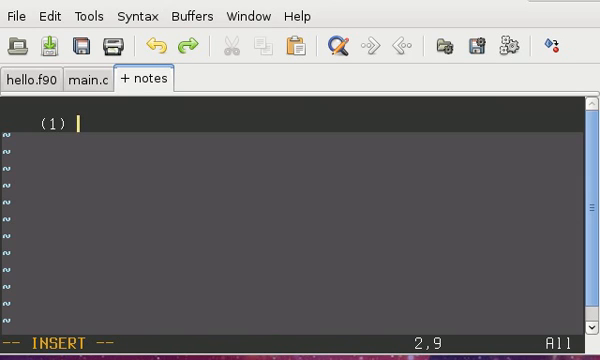
pyautogui.write('How to ca')
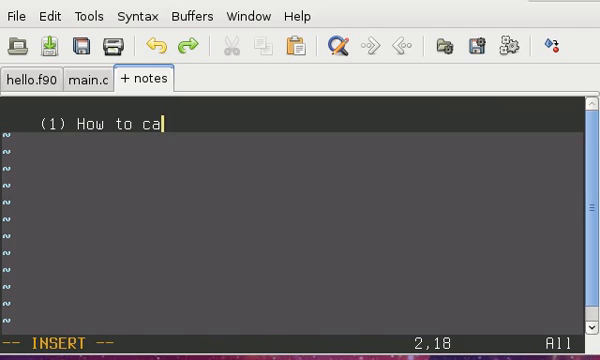
pyautogui.write('ll a function f')
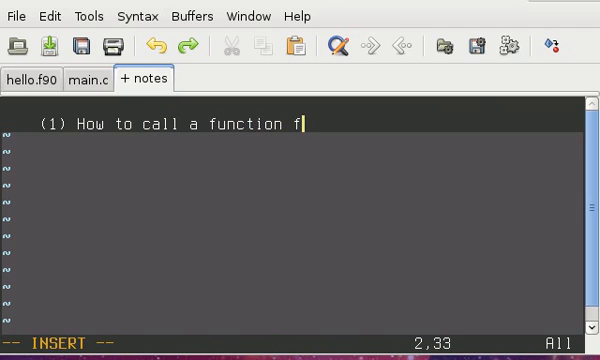
pyautogui.write('Fortra')
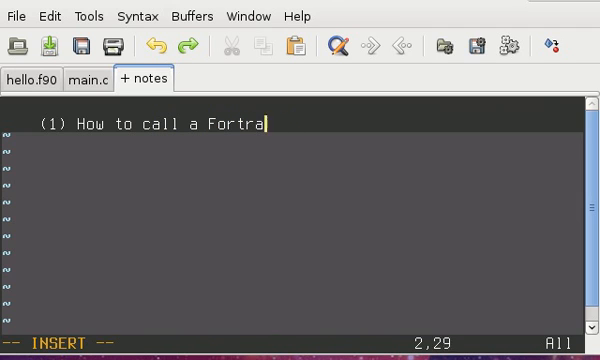
pyautogui.write('n function from C')
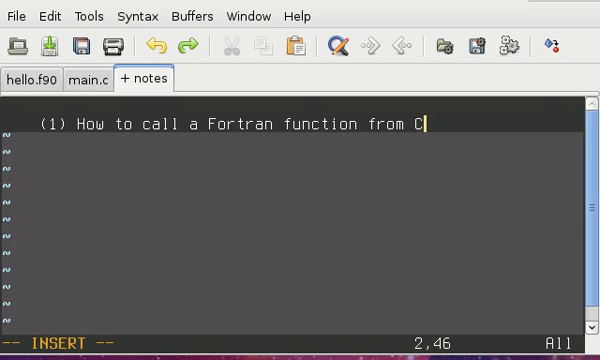
pyautogui.press('Return')
pyautogui.write('(2')
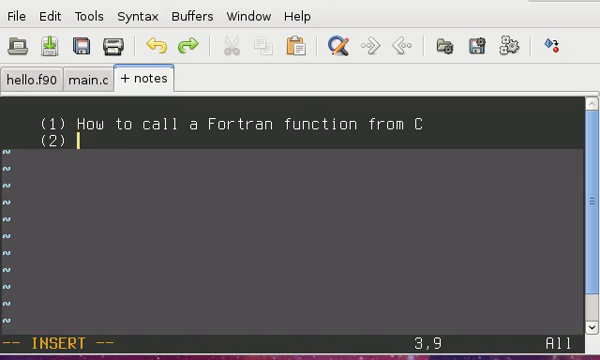
pyautogui.write('How to compile the Fortran and C togethe')
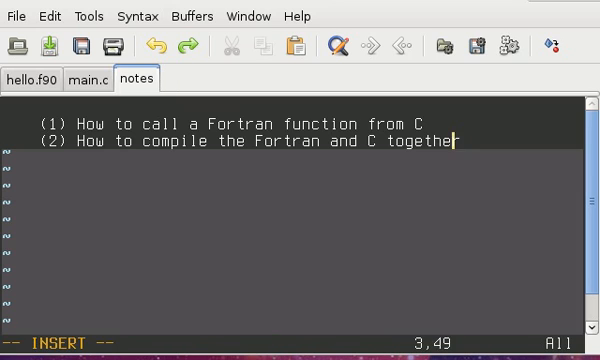
pyautogui.moveTo(30, 82)
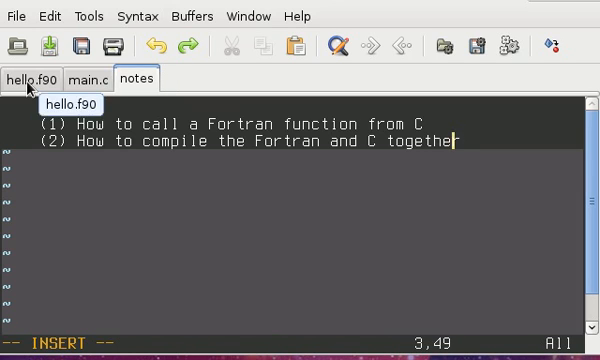
# - View the HELLO function in hello.f90, then bring up main.c at the top of the file
pyautogui.click(36, 78)
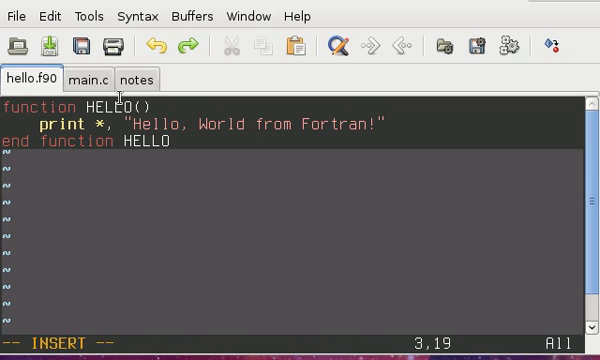
pyautogui.moveTo(90, 80)
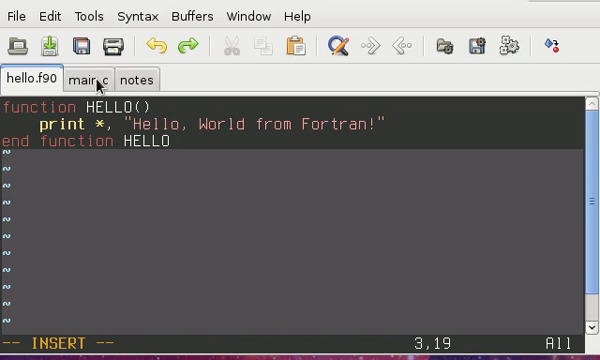
pyautogui.click(84, 80)
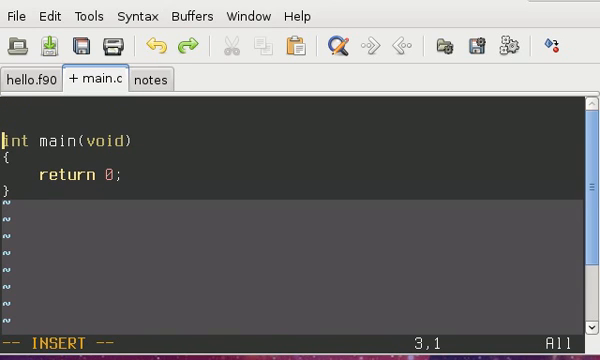
pyautogui.press('Return')
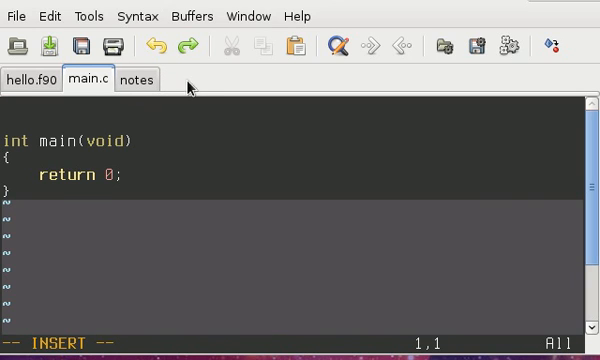
pyautogui.moveTo(148, 82)
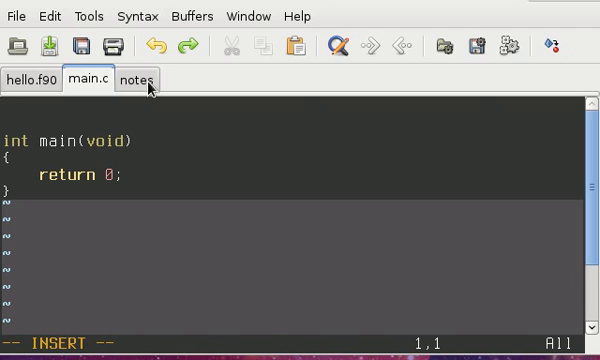
# - Note that the Fortran function name is made all lowercase with an underscore added to the end
pyautogui.click(124, 78)
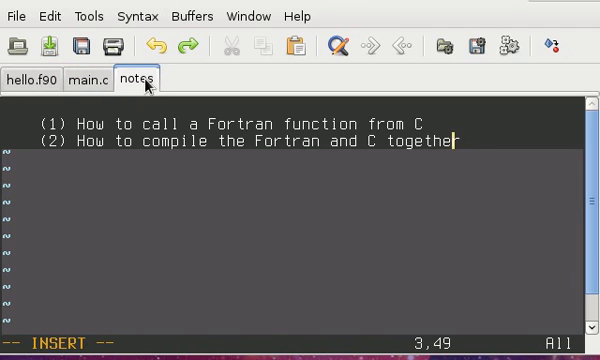
pyautogui.press('Return')
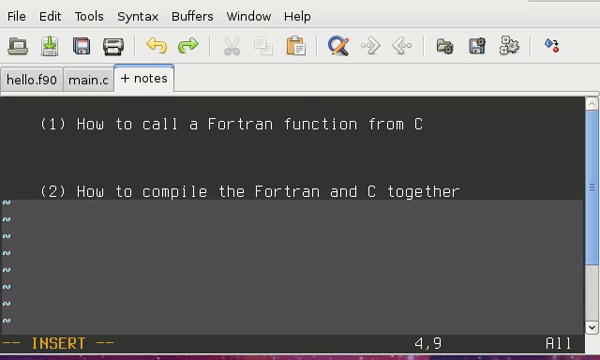
pyautogui.click(92, 78)
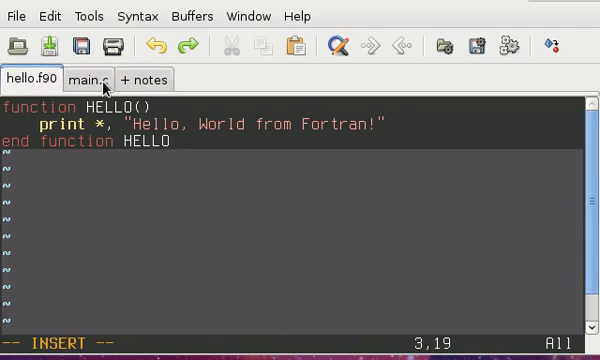
pyautogui.click(144, 78)
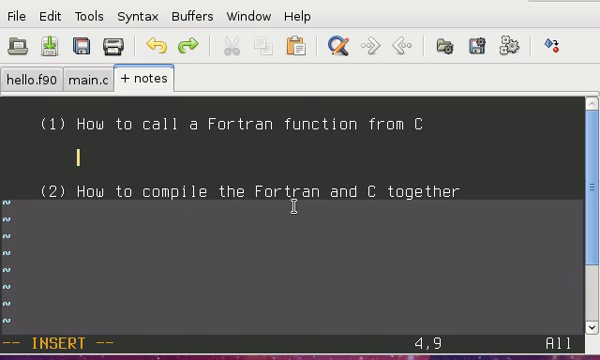
pyautogui.write('Take a')
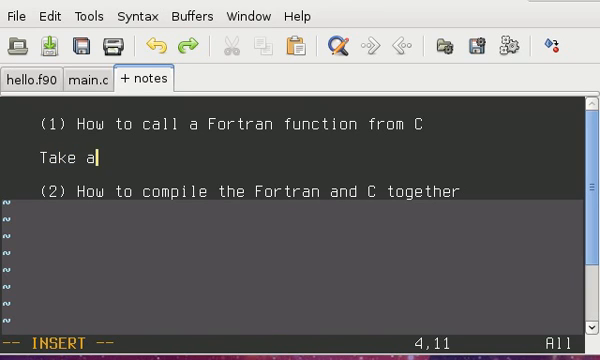
pyautogui.press('BackSpace')
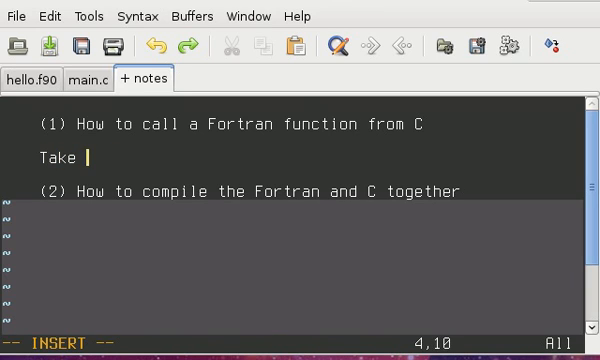
pyautogui.write('the Fortran func')
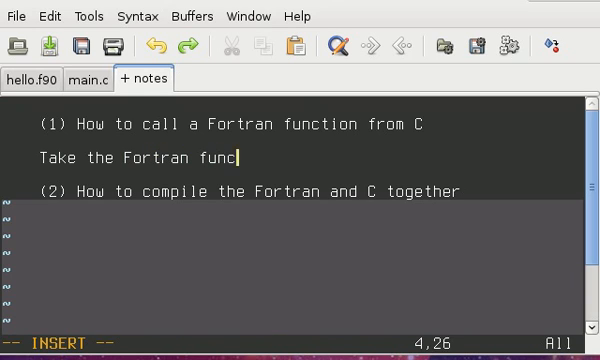
pyautogui.write('tion name,')
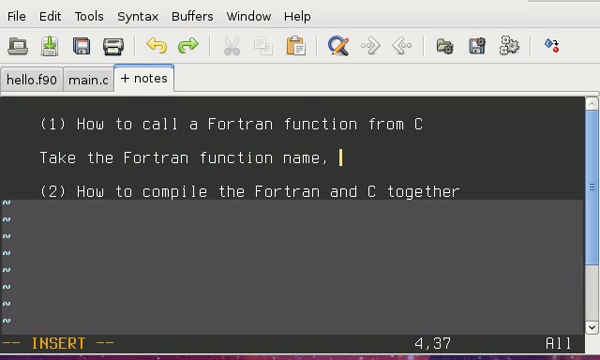
pyautogui.write('make it a')
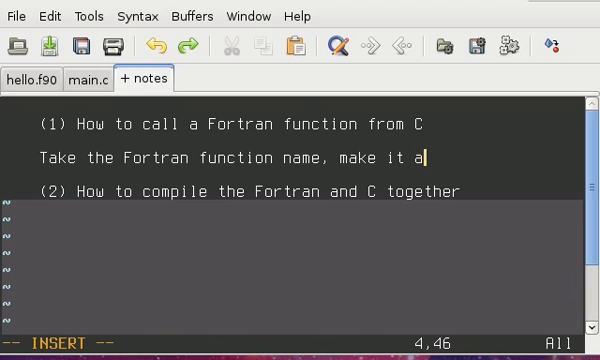
pyautogui.write('ll lowe')
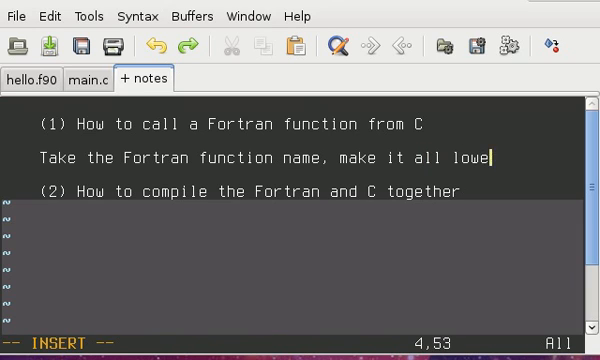
pyautogui.write('w')
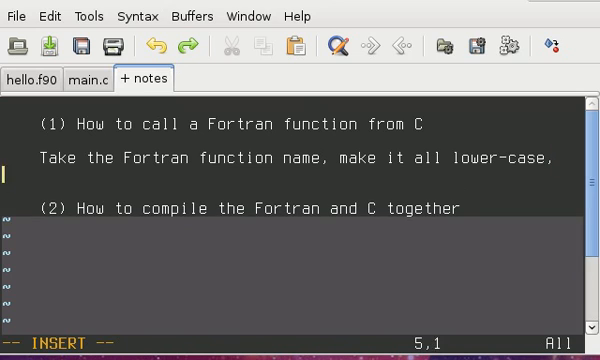
pyautogui.write('and add a')
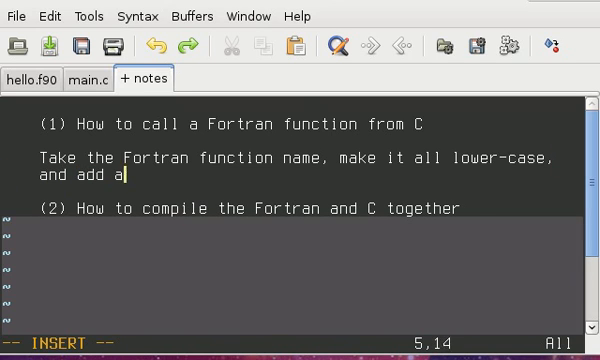
pyautogui.write('n underscore to the')
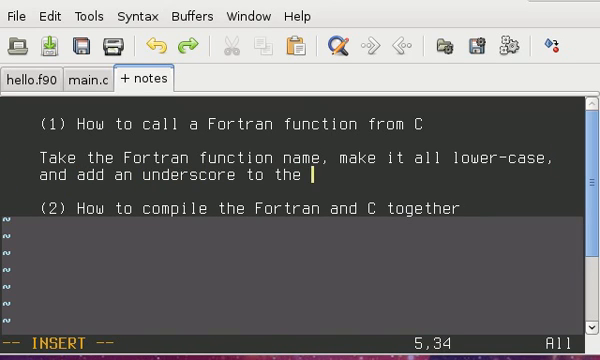
pyautogui.write('end.')
pyautogui.write('e.g.,')
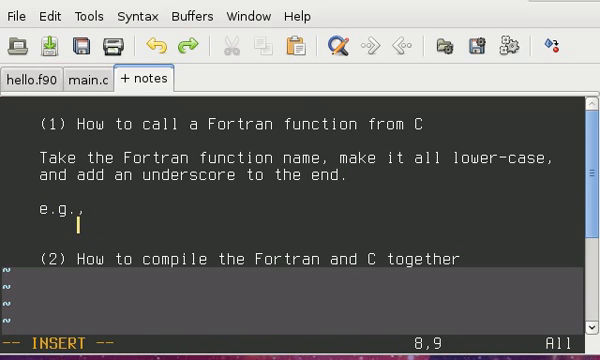
# - Add the example 'Fortran function: HELLO()' / 'Called in C as: hello_();' and return to main.c
pyautogui.write('Fortran function:')
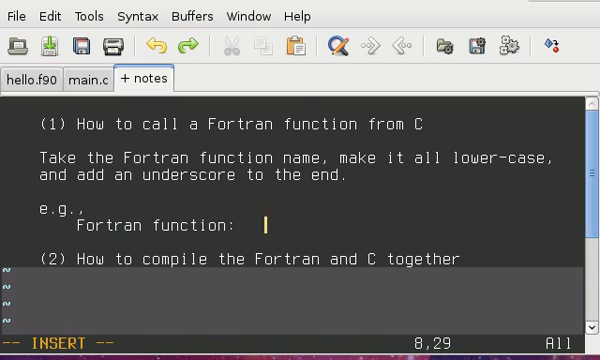
pyautogui.write('HELLO()')
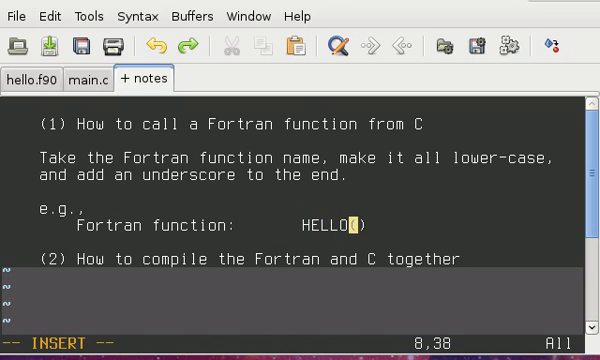
pyautogui.press('Return')
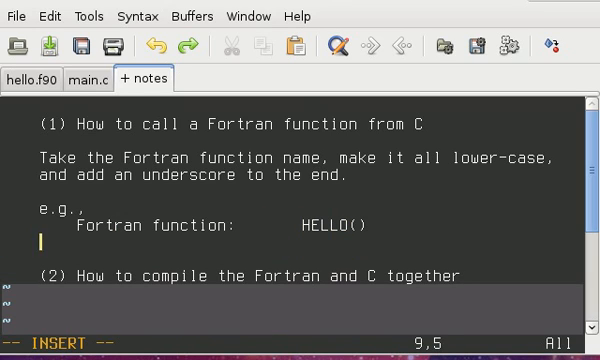
pyautogui.write('Called in C as:             h')
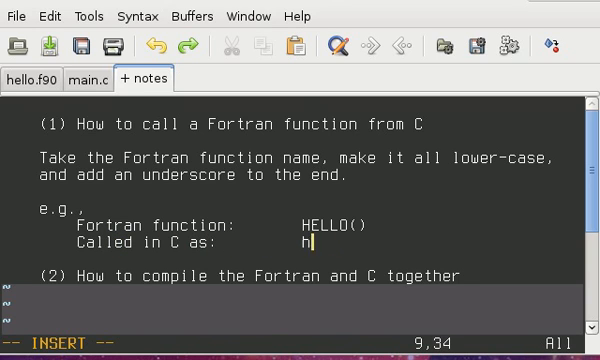
pyautogui.write('ello_')
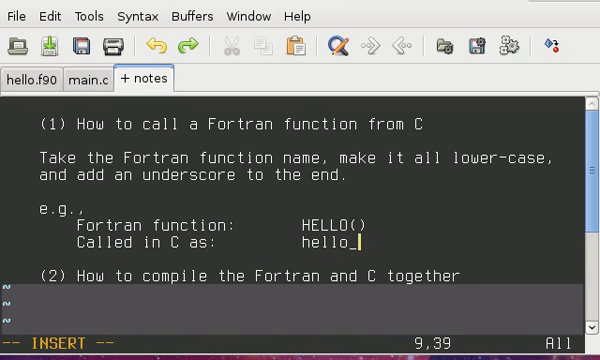
pyautogui.write('();')
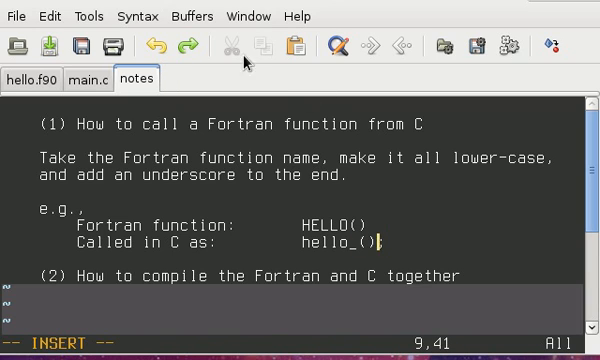
pyautogui.click(84, 78)
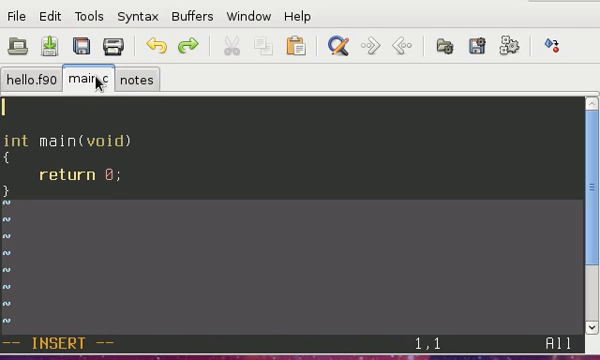
# - Call hello_(); inside main and declare 'void hello_();' at the top of main.c
pyautogui.write('hello_();')
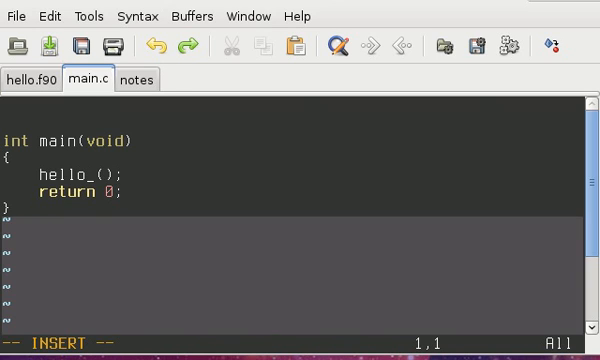
pyautogui.write('void hello_();')
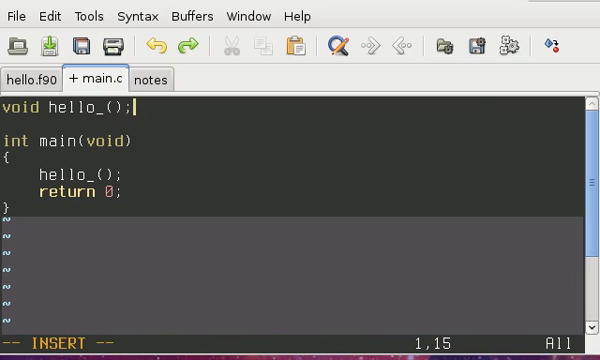
pyautogui.press('BackSpace')
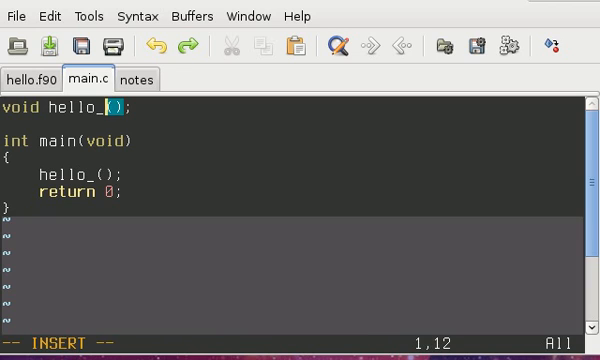
pyautogui.press('Left')
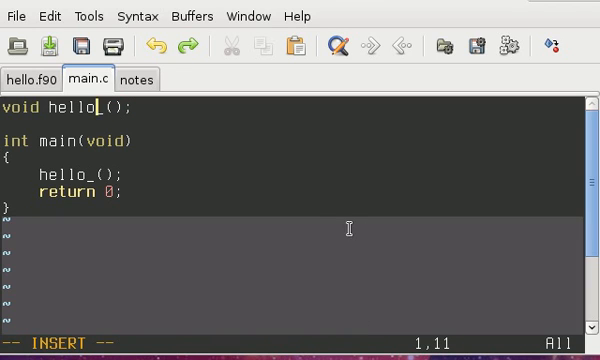
pyautogui.moveTo(348, 228)
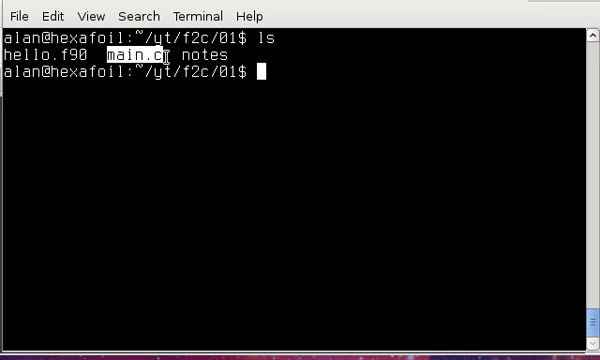
pyautogui.moveTo(42, 52)
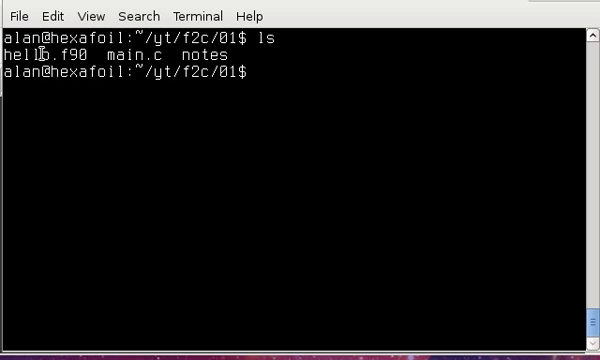
pyautogui.moveTo(352, 72)
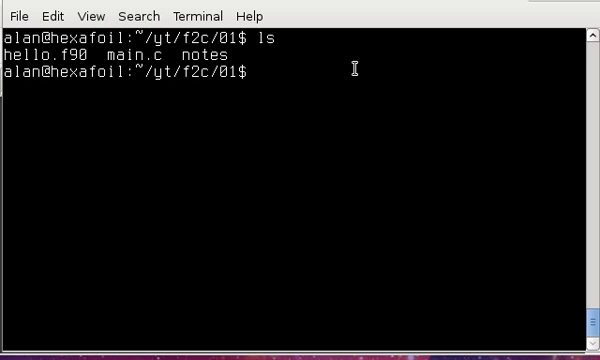
# - Compile hello.f90 with 'gfortran -c', rerunning with sudo after the permission error
pyautogui.write('gfort')
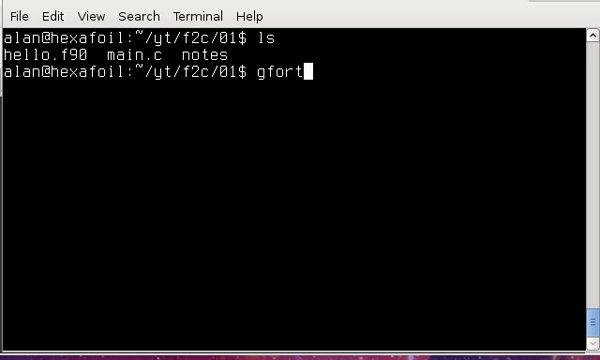
pyautogui.write('ran -c he')
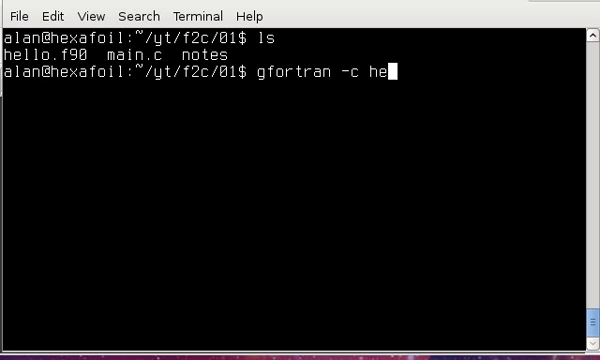
pyautogui.press('Return')
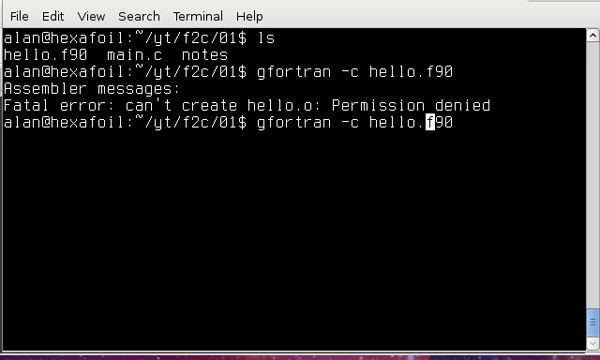
pyautogui.press('Return')
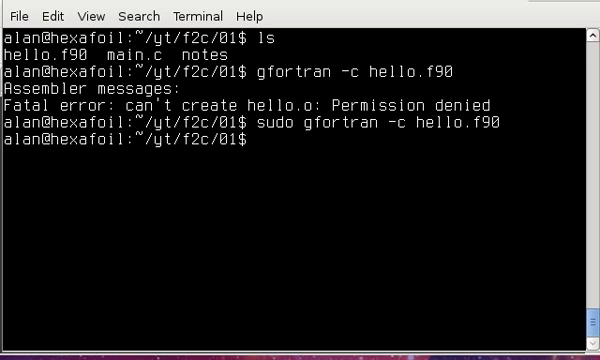
# - Compile main.c into main.o with 'sudo gcc -c main.c'
pyautogui.write('sudo')
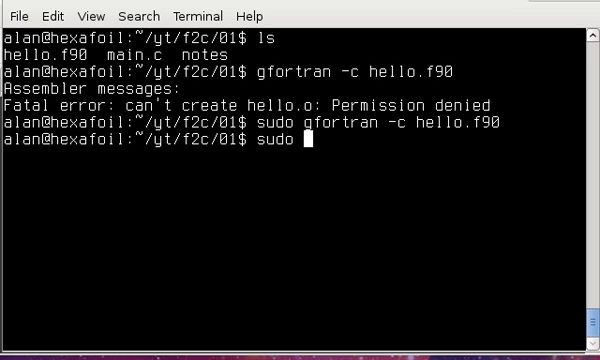
pyautogui.write('gcc')
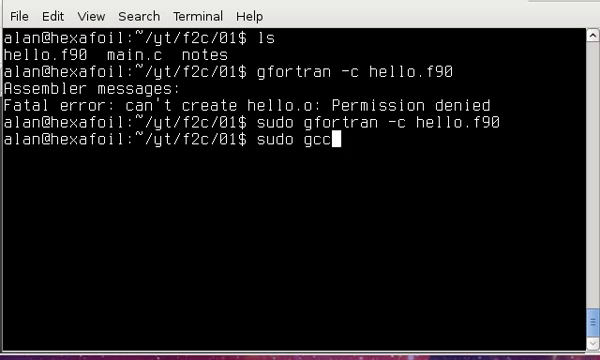
pyautogui.write('-c')
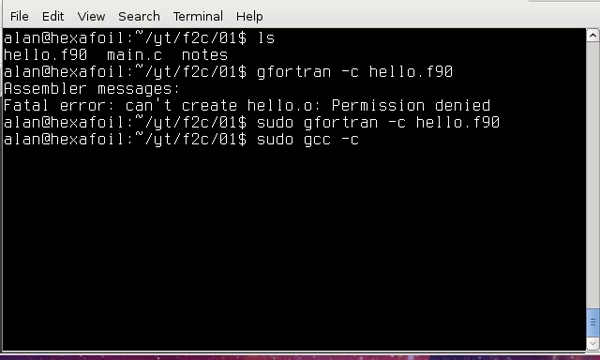
pyautogui.press('Return')
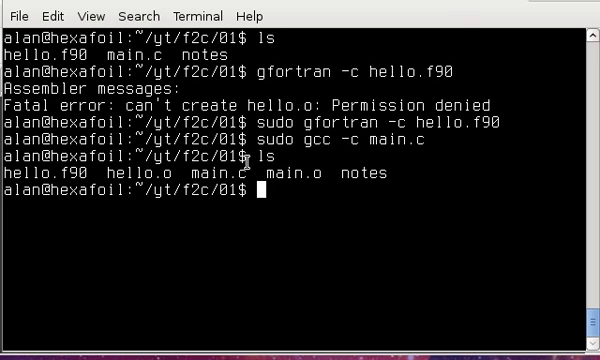
pyautogui.moveTo(320, 160)
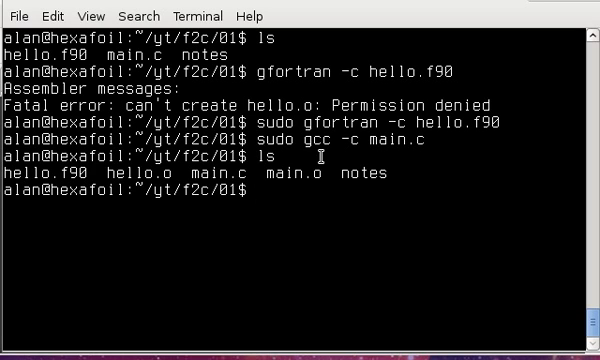
pyautogui.moveTo(416, 184)
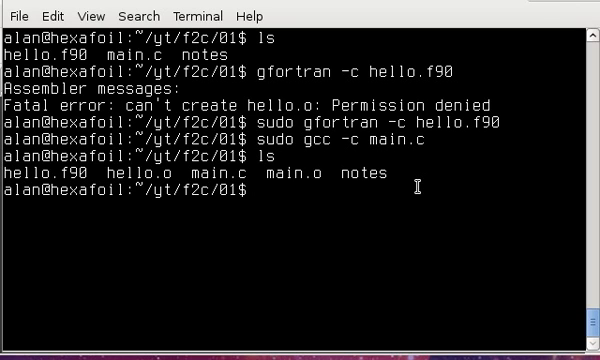
# - Link main.o and hello.o into the executable hw with 'sudo gfortran -o hw'
pyautogui.write('sudo g')
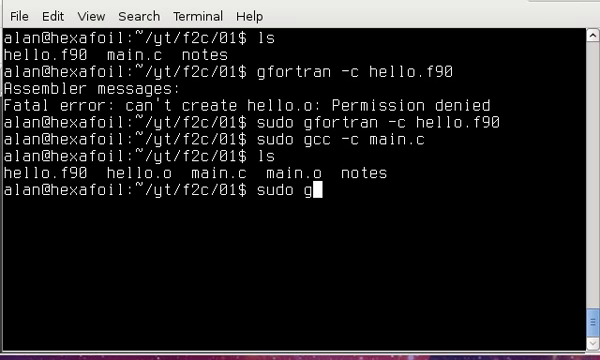
pyautogui.write('fortran -')
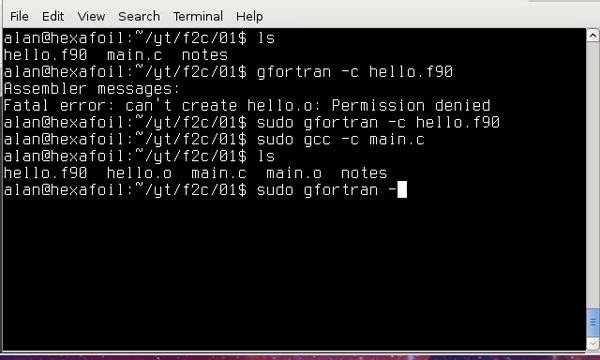
pyautogui.write('o hw')
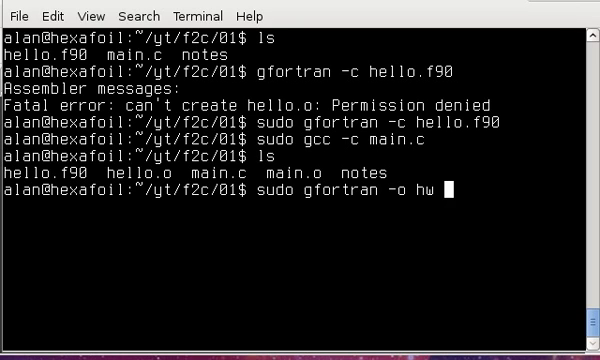
pyautogui.write('main.o')
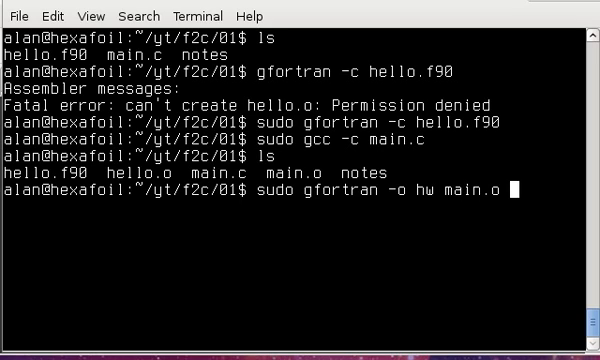
pyautogui.write('hello')
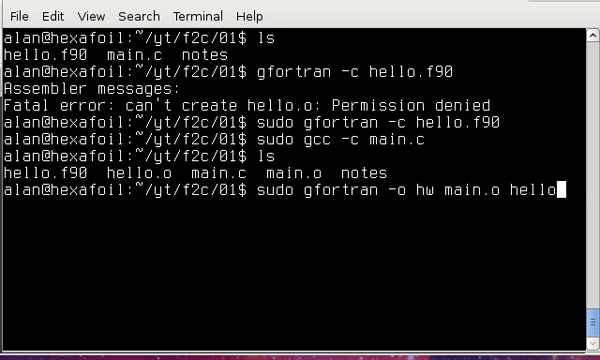
pyautogui.write('o')
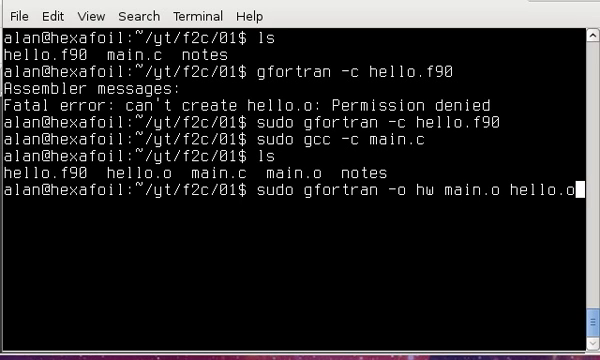
pyautogui.press('Return')
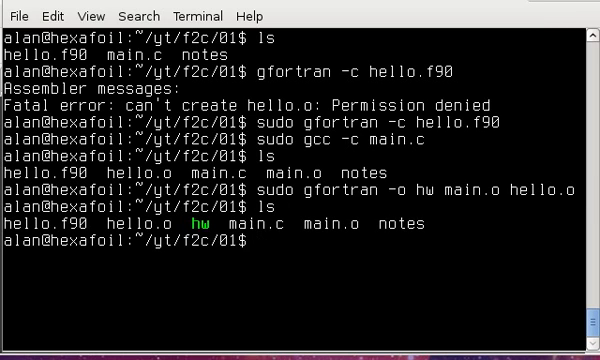